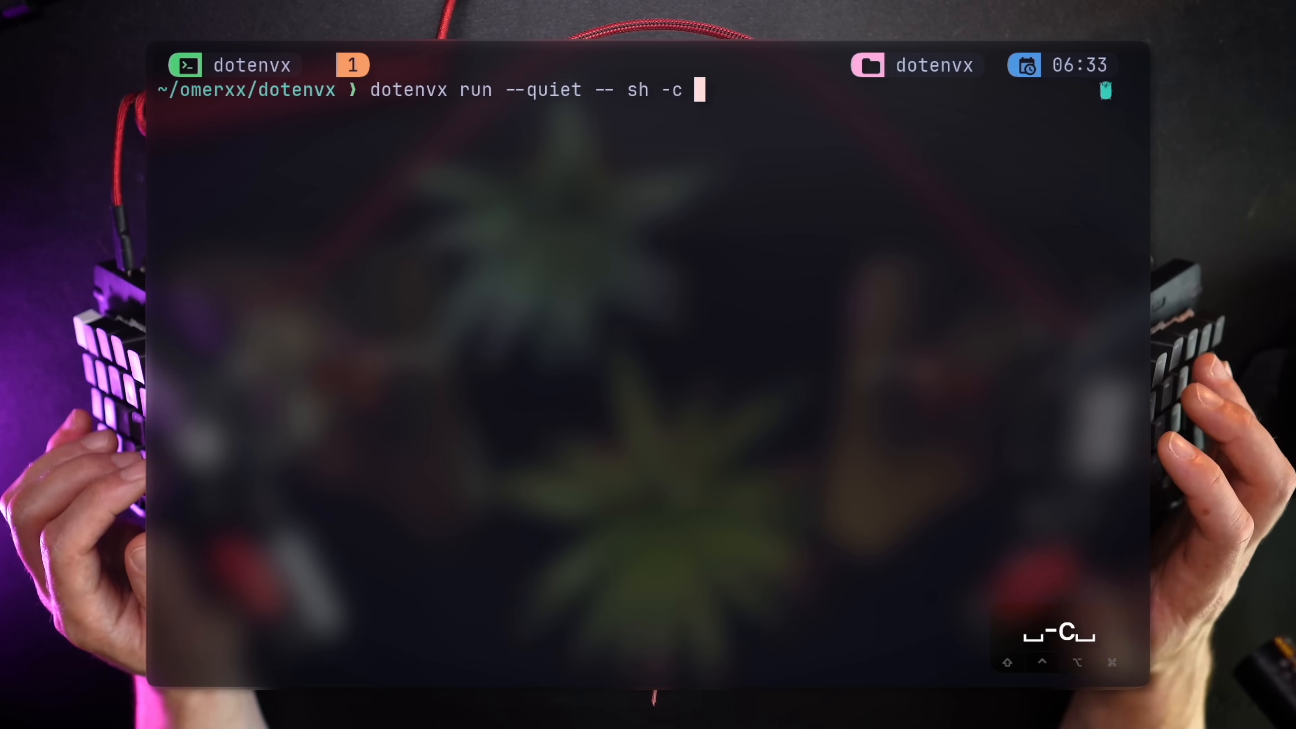
# Step: Start the shell echo command run through dotenvx run --quiet -- sh -c 'echo
pyautogui.write("'echo")
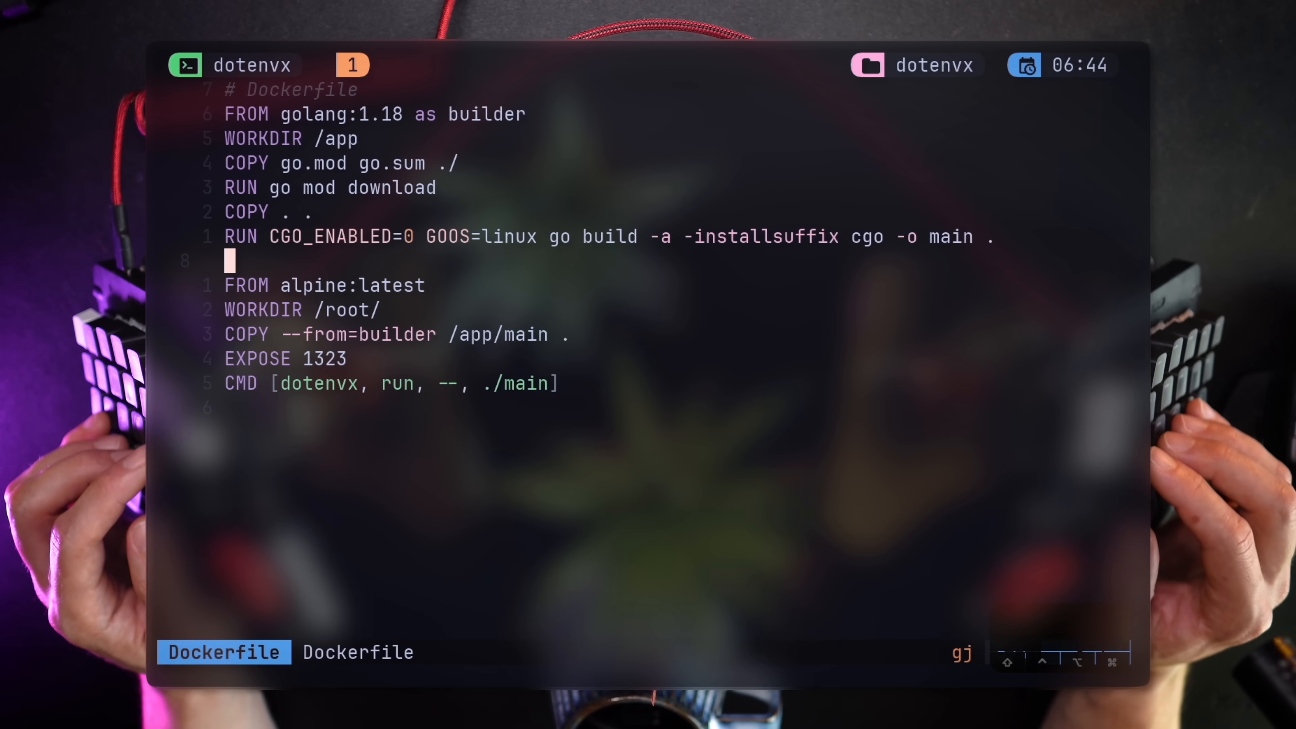
# Step: Add RUN apk --no-cache add curl and COPY --from=builder /app/.env* ./ to the alpine stage
pyautogui.write('RUN apk --no-cache add curl')
pyautogui.write('RUN curl -sfS https://dotenvx.sh/install.sh | sh')
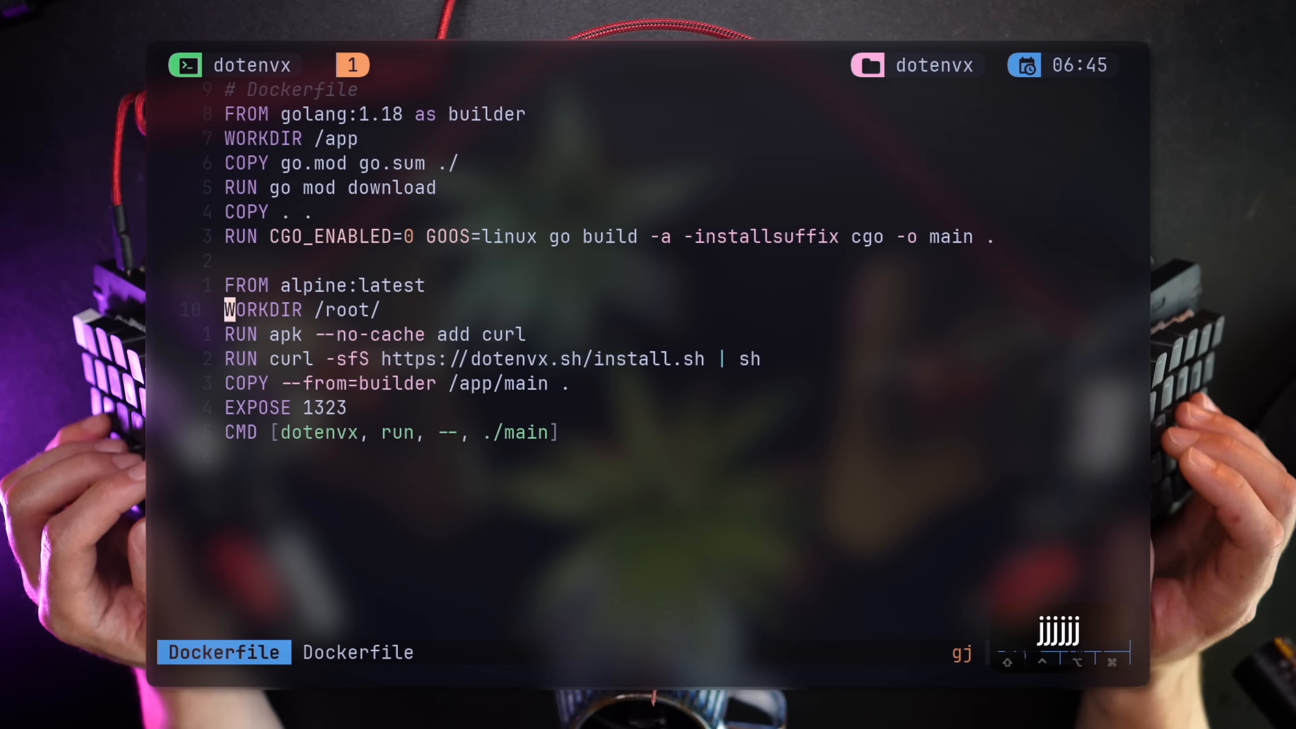
pyautogui.write('COPY --from=builder /app/.env* ./')
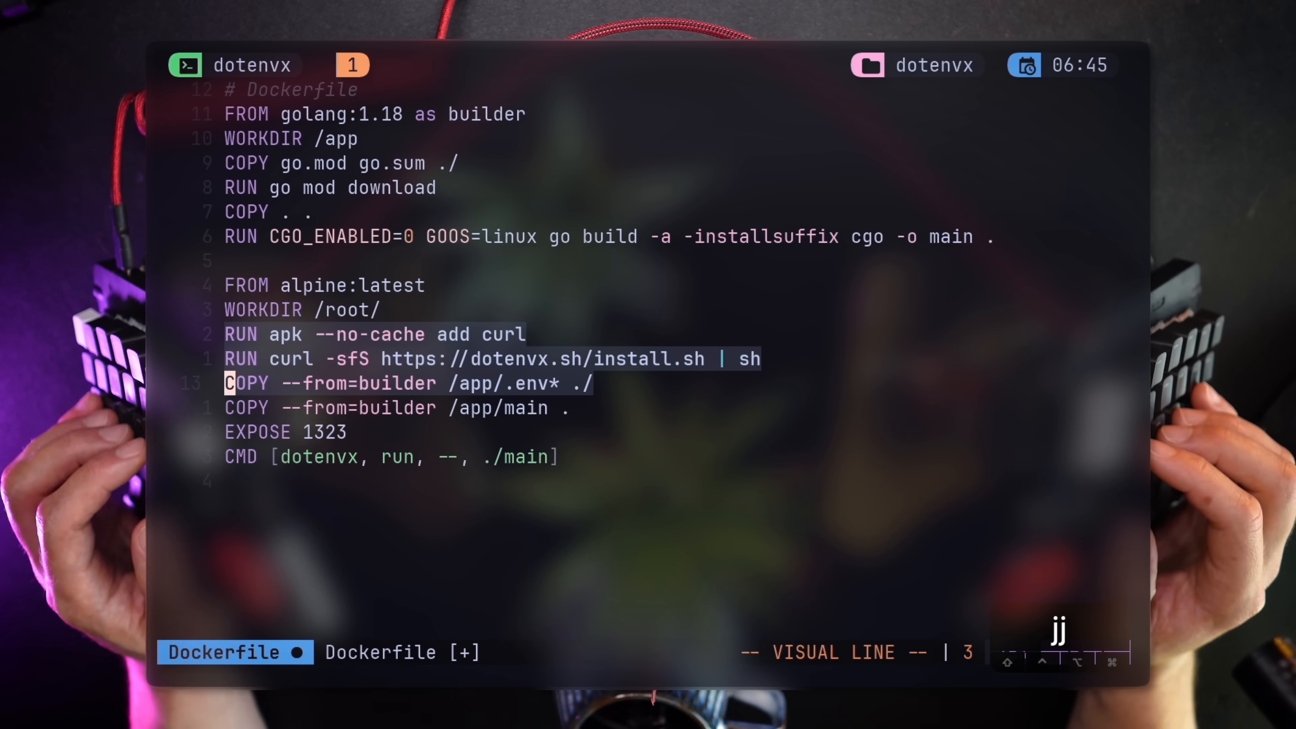
pyautogui.press('v')
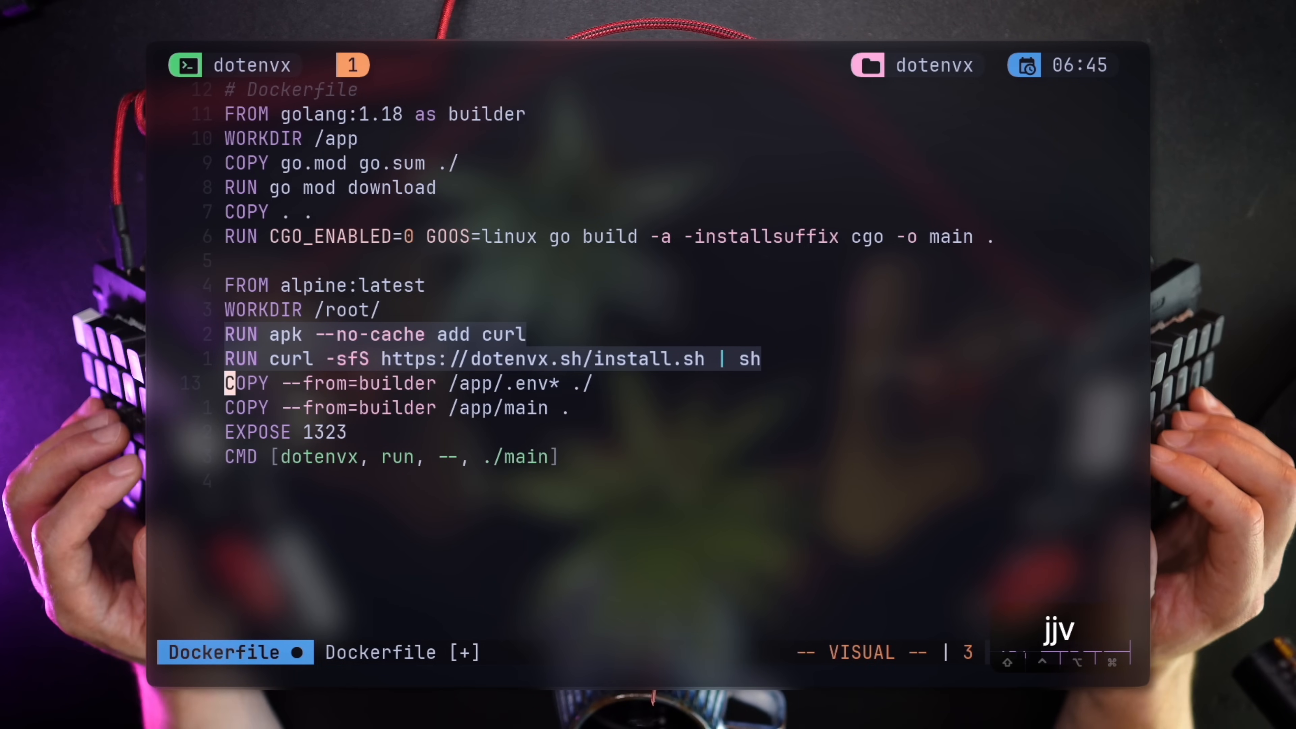